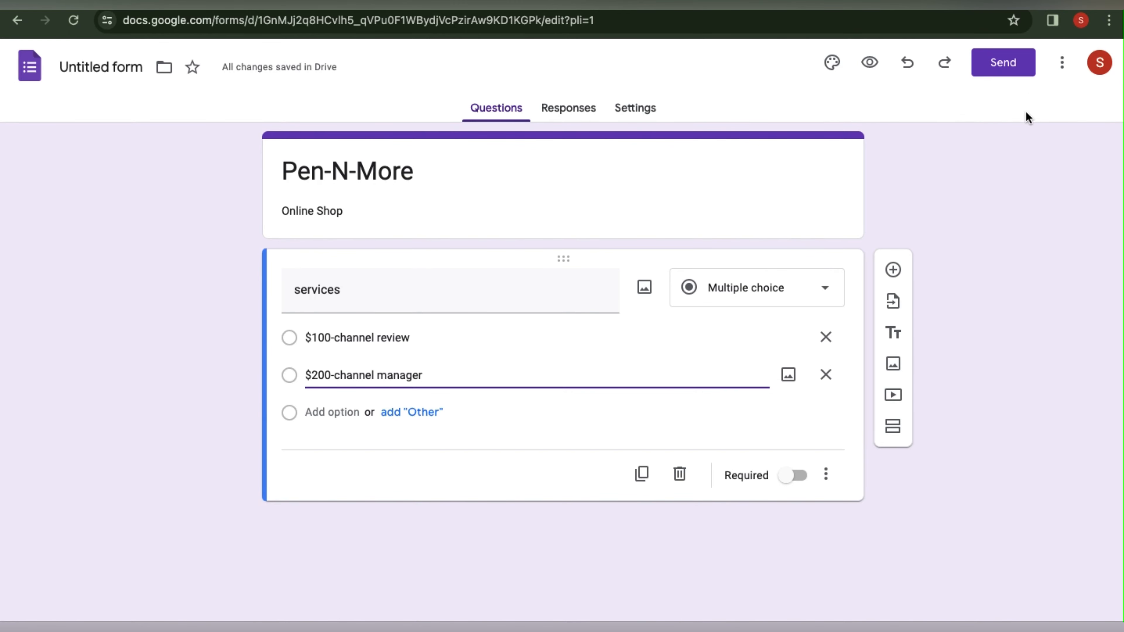
Reach the add-on store from the Pen-N-More form's three-dot menu via Get add-ons.
left_click(869, 63)
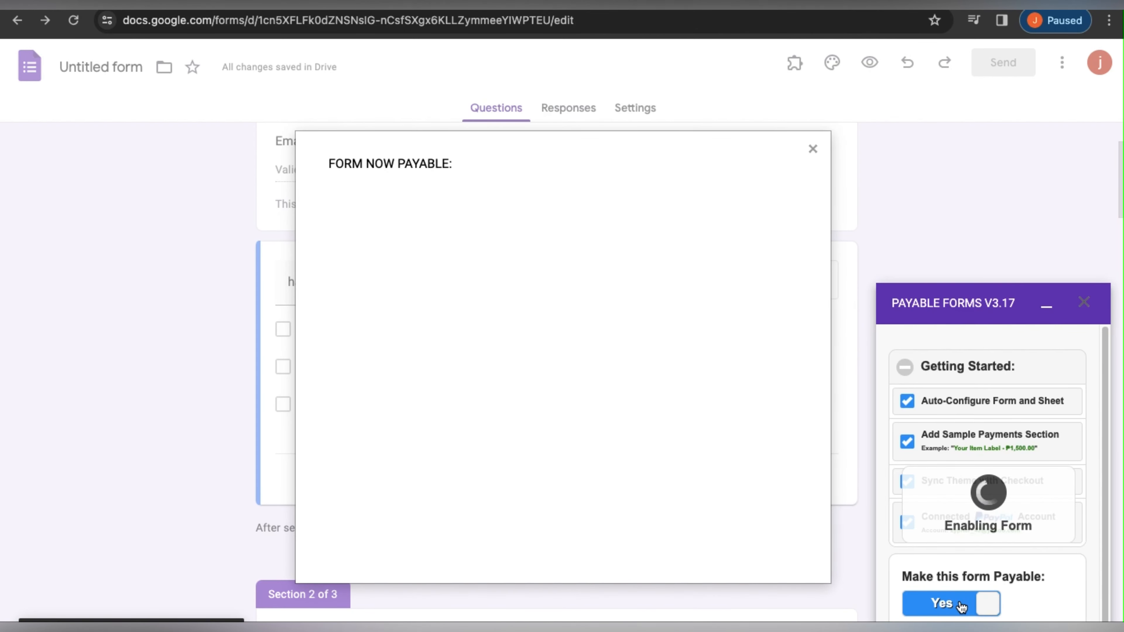
Switch Make this form Payable to Yes and dismiss the Form Now Payable dialog.
left_click(941, 603)
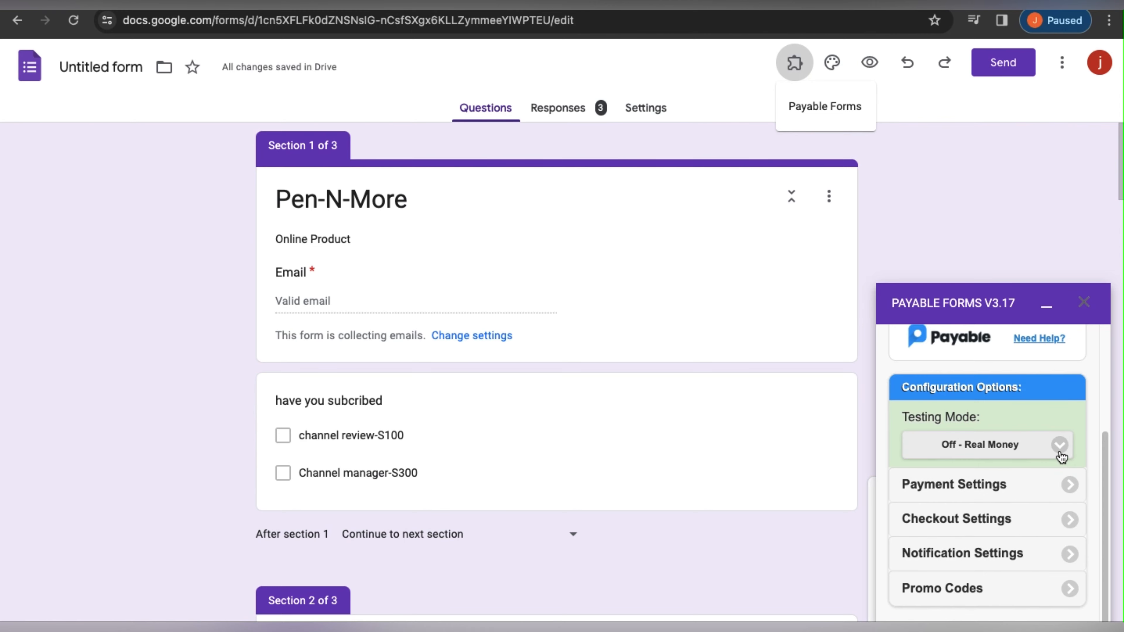